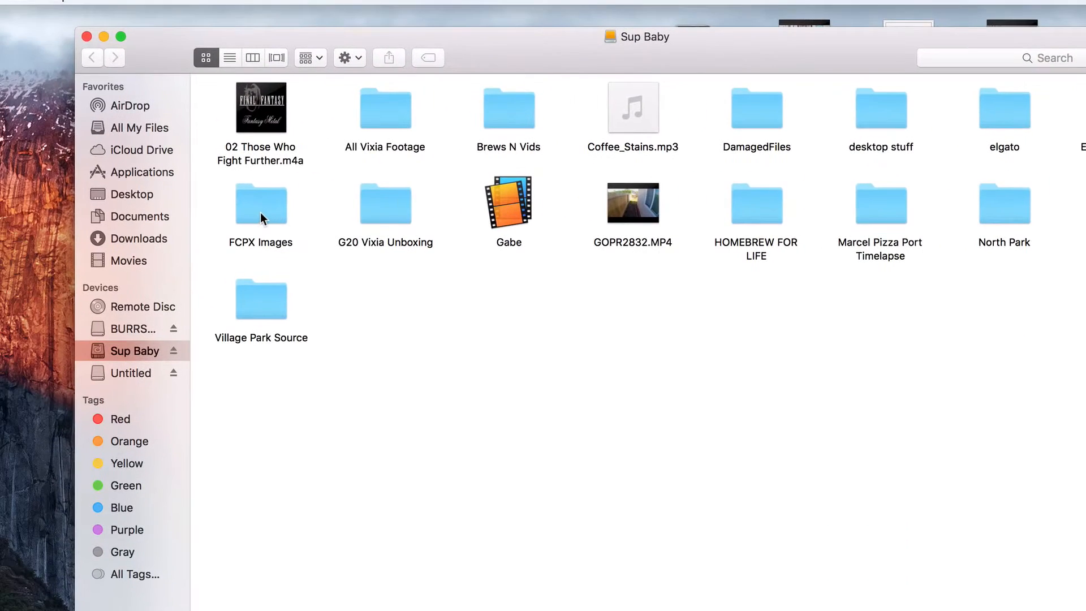
Browse the FCPX Images folder on the Sup Baby drive in Finder.
double_click(262, 204)
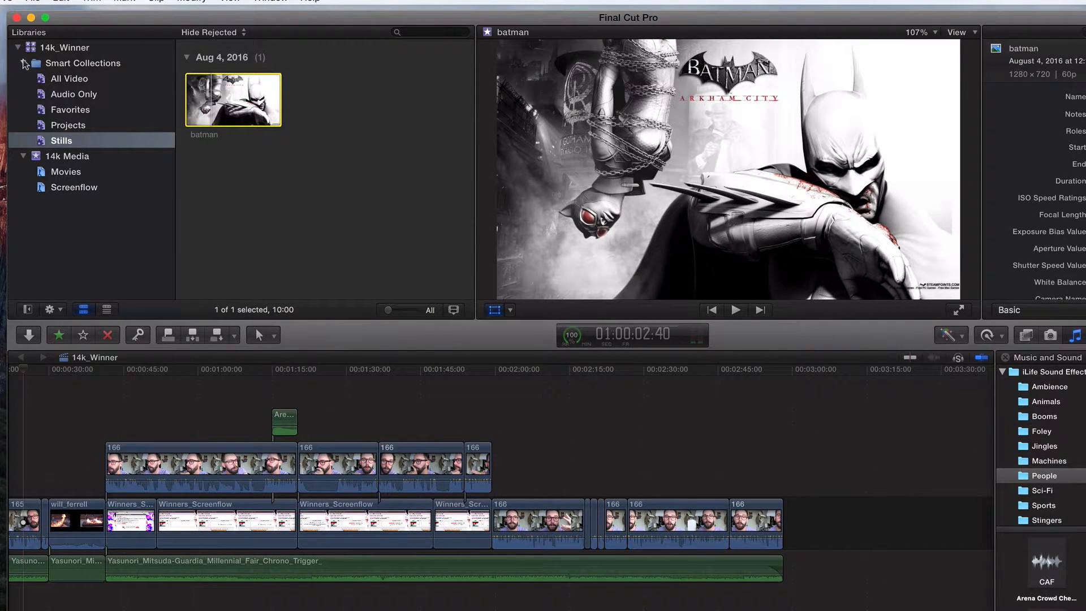
Start Import Media on the 14k Media event from the Libraries sidebar.
click(67, 78)
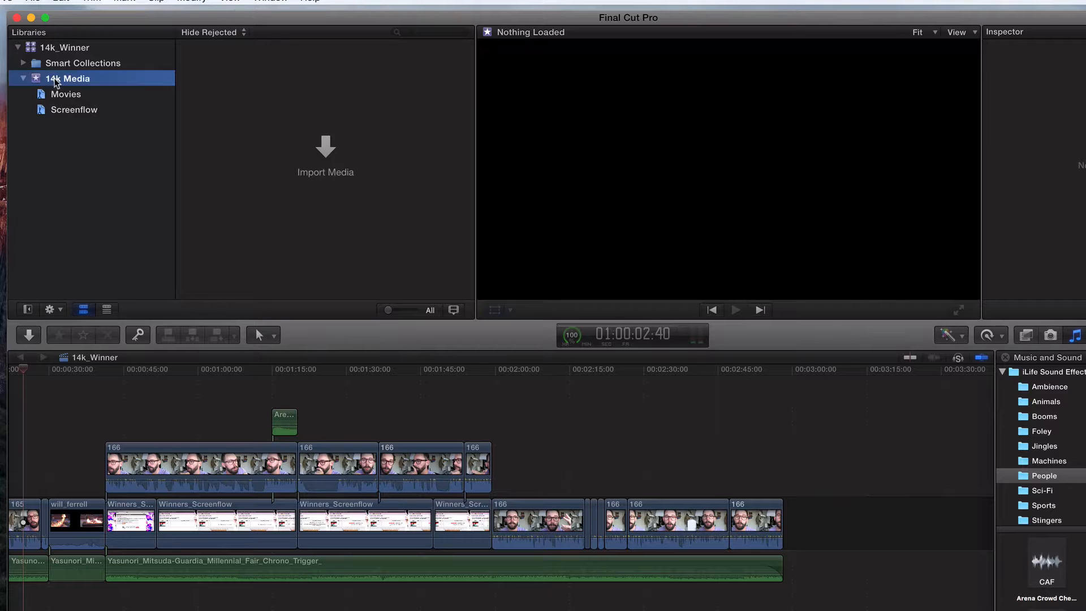
right_click(67, 78)
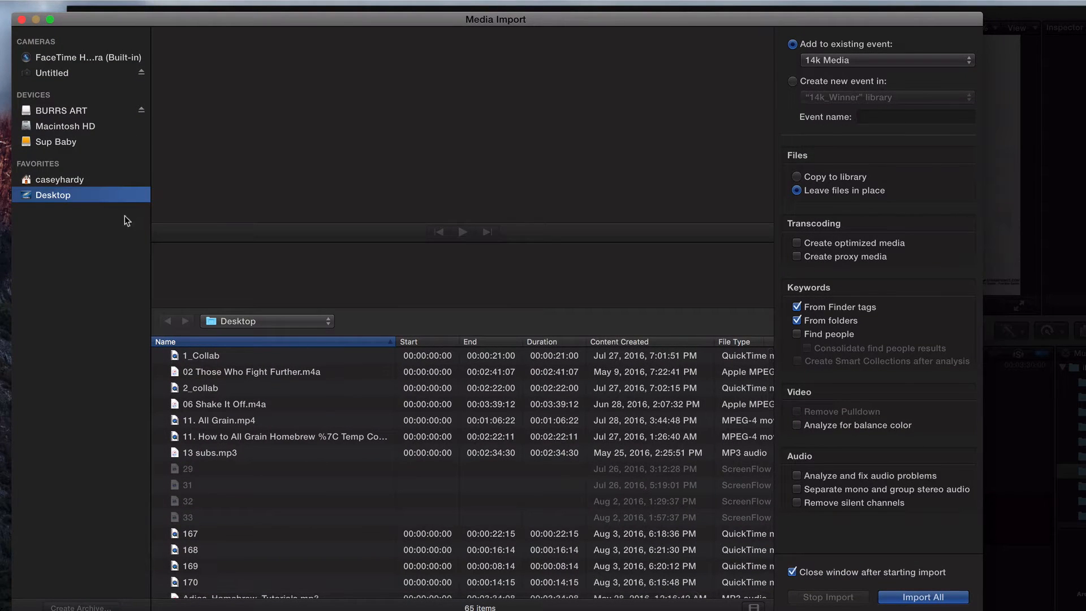
Import batman.jpg through freddy_hand.jpg from Sup Baby's FCPX Images into 14k Media.
click(55, 141)
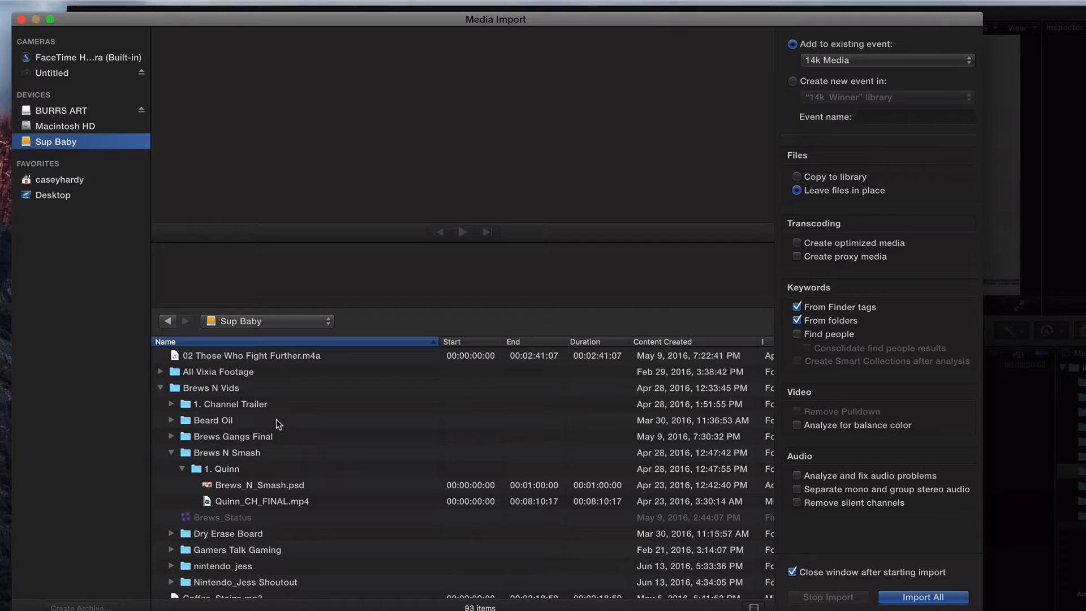
scroll(down, 3)
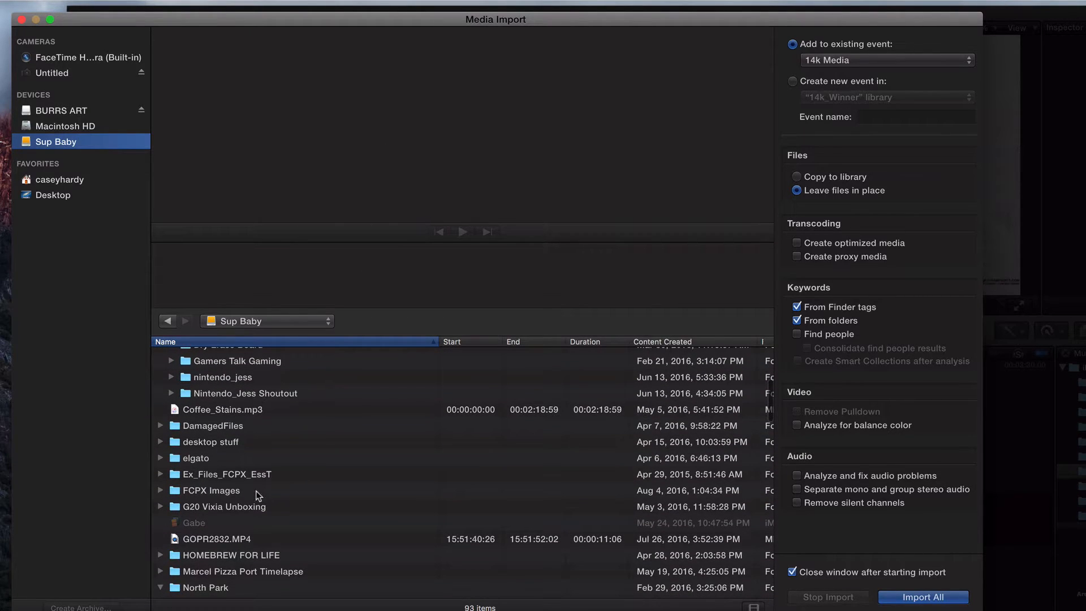
scroll(up, 3)
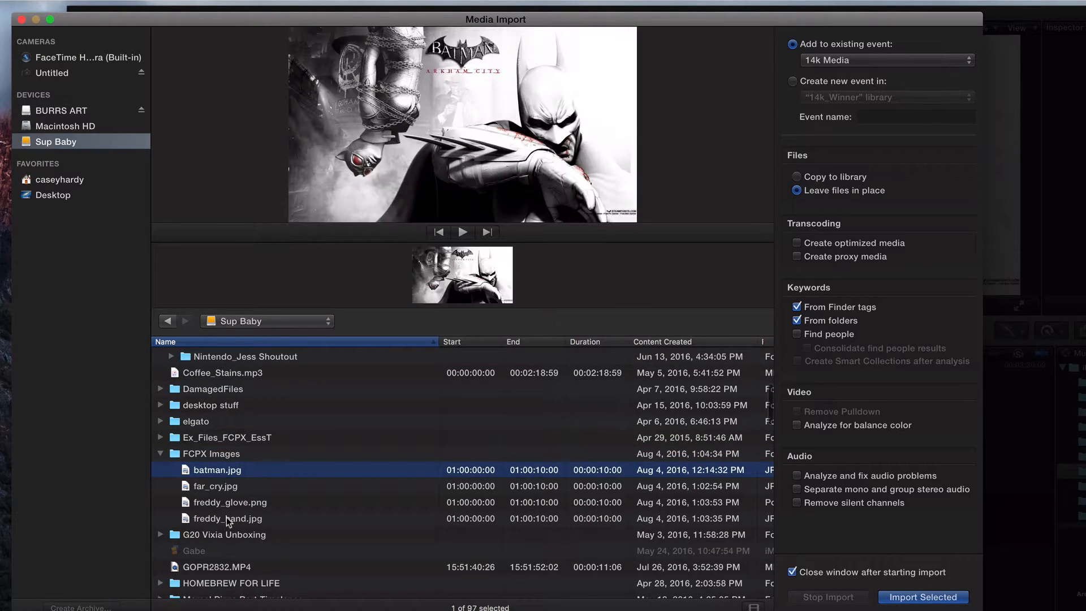
click(227, 518)
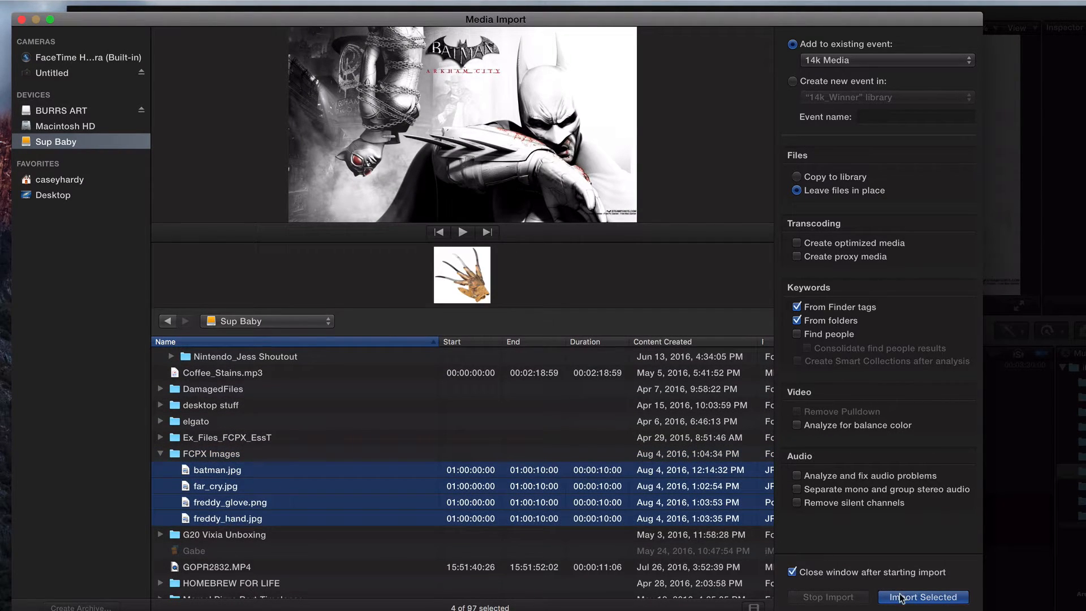
click(923, 597)
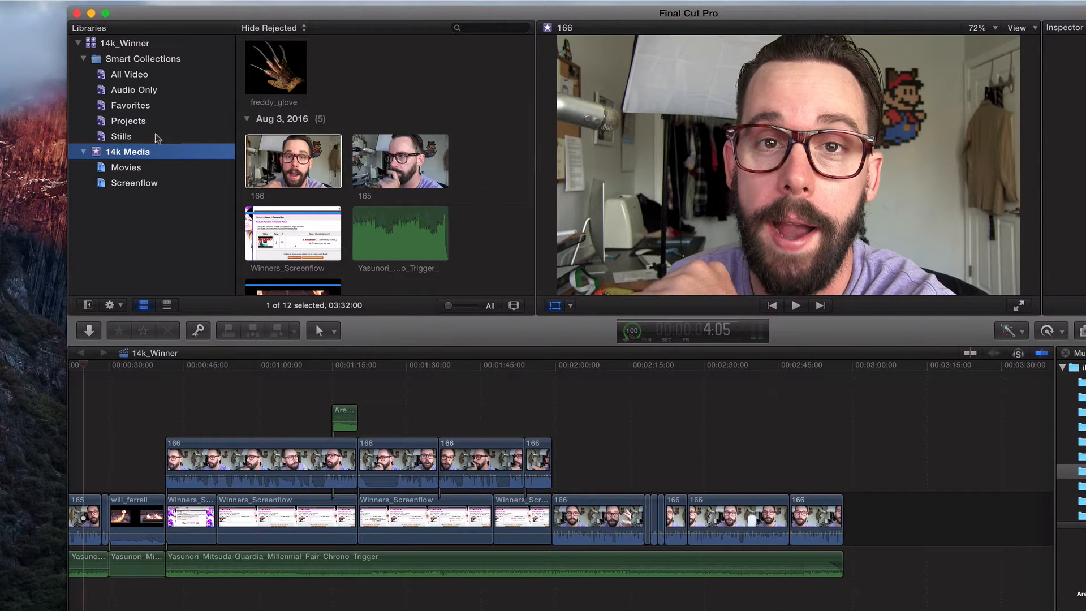
Show the Stills smart collection with the four imported images, freddy_hand in the viewer.
click(121, 135)
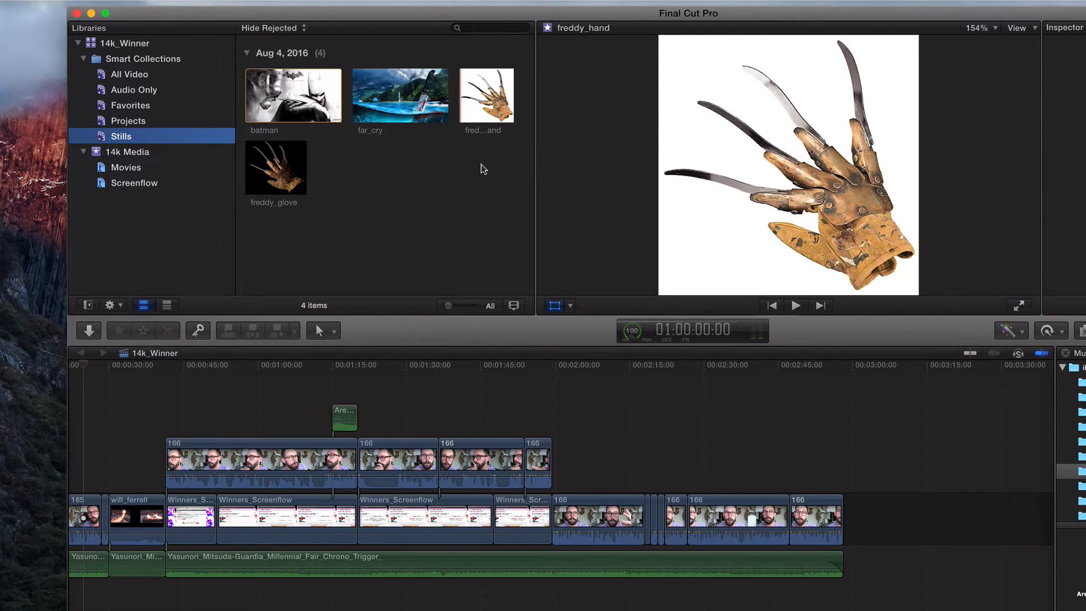
click(1067, 325)
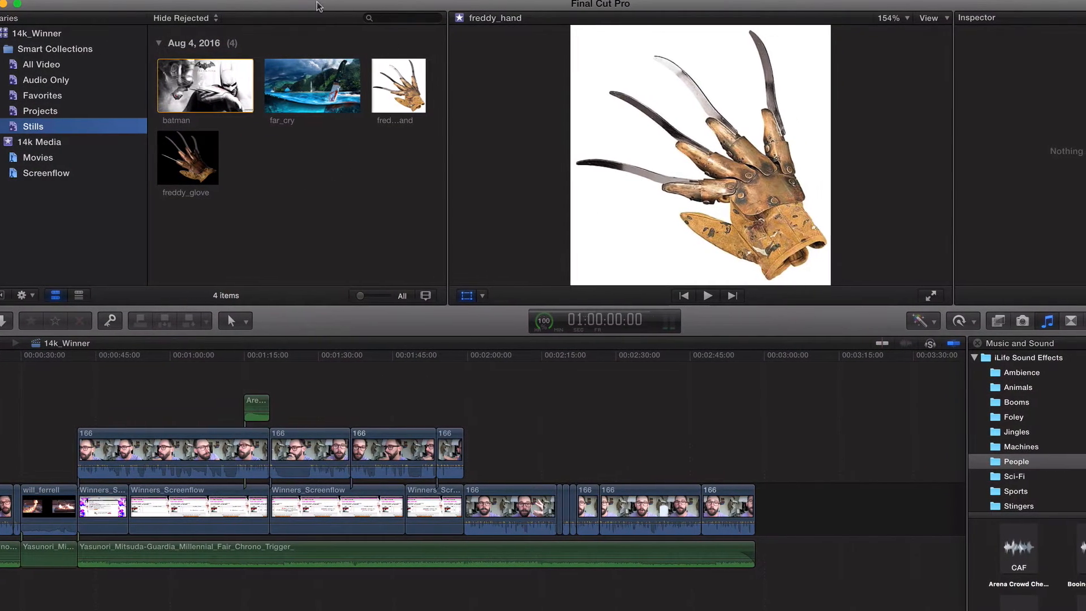
Append the far_cry still to the end of the timeline and select it there.
click(311, 85)
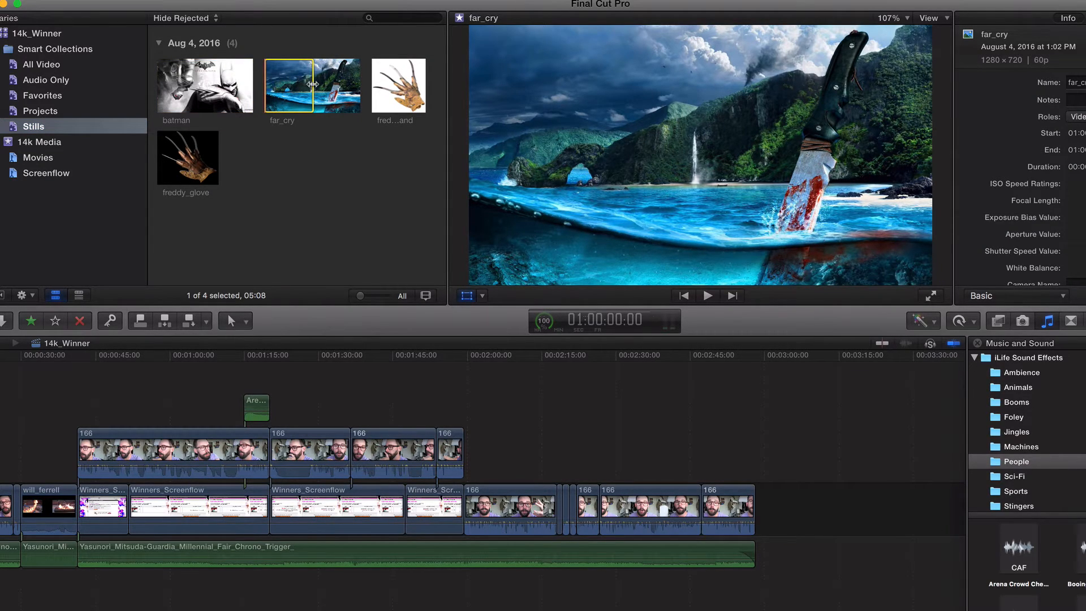
mouse_move(312, 83)
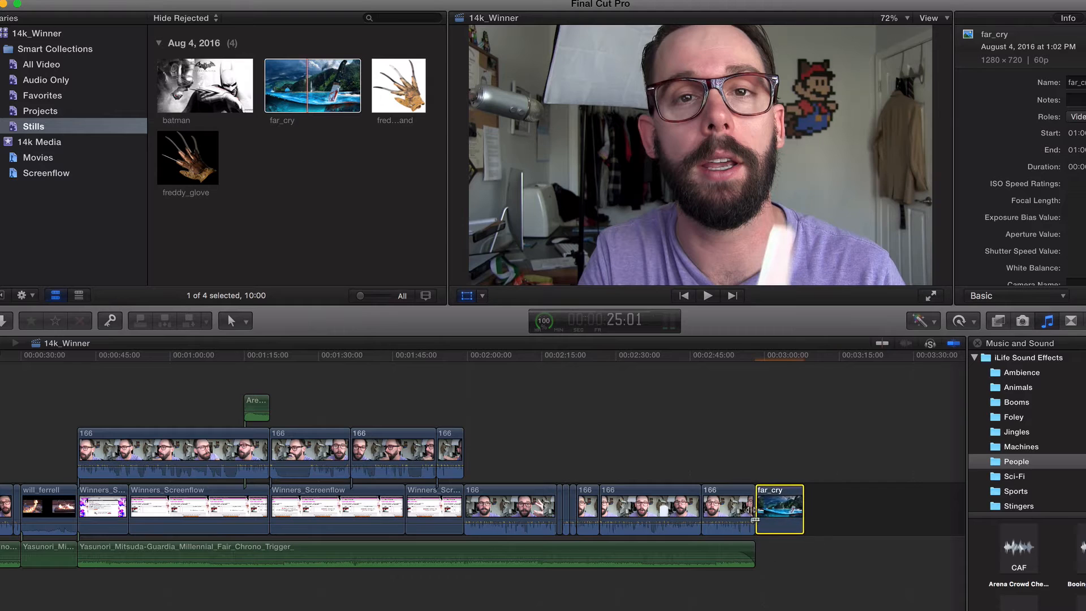
click(201, 354)
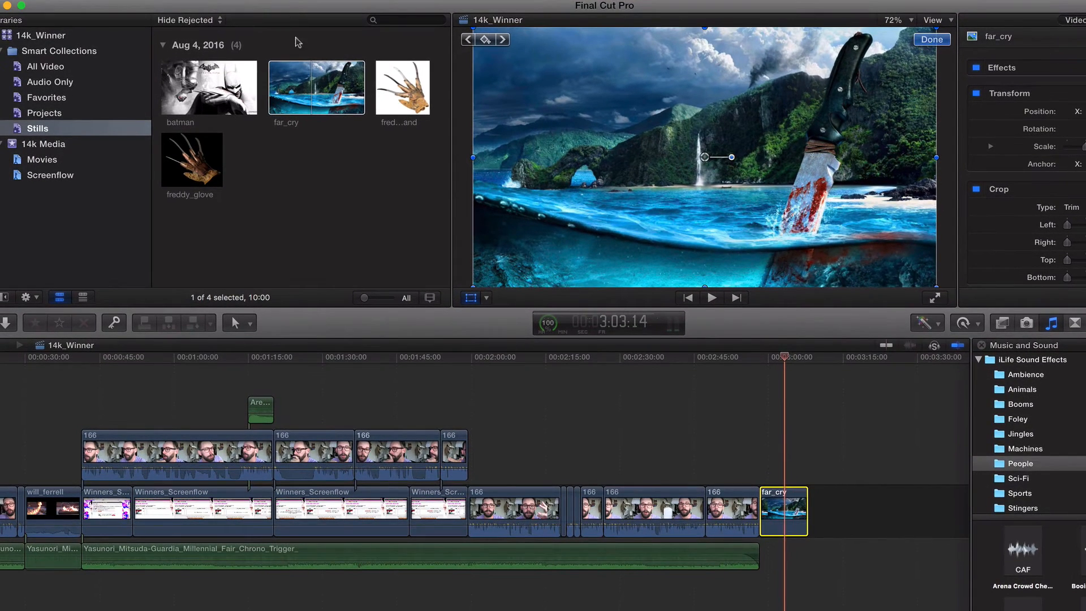
mouse_move(270, 195)
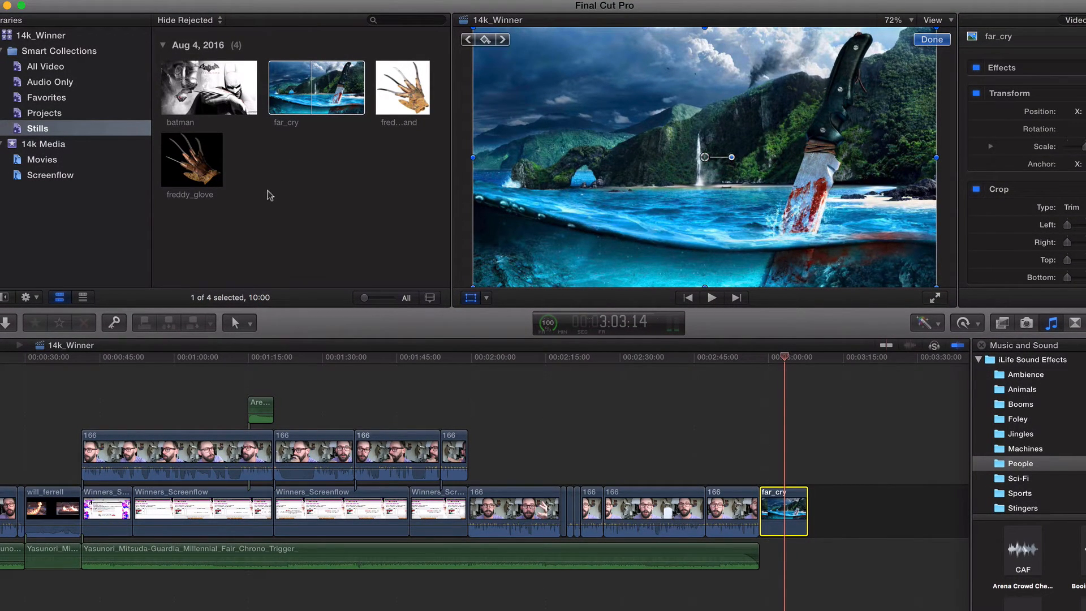
mouse_move(398, 232)
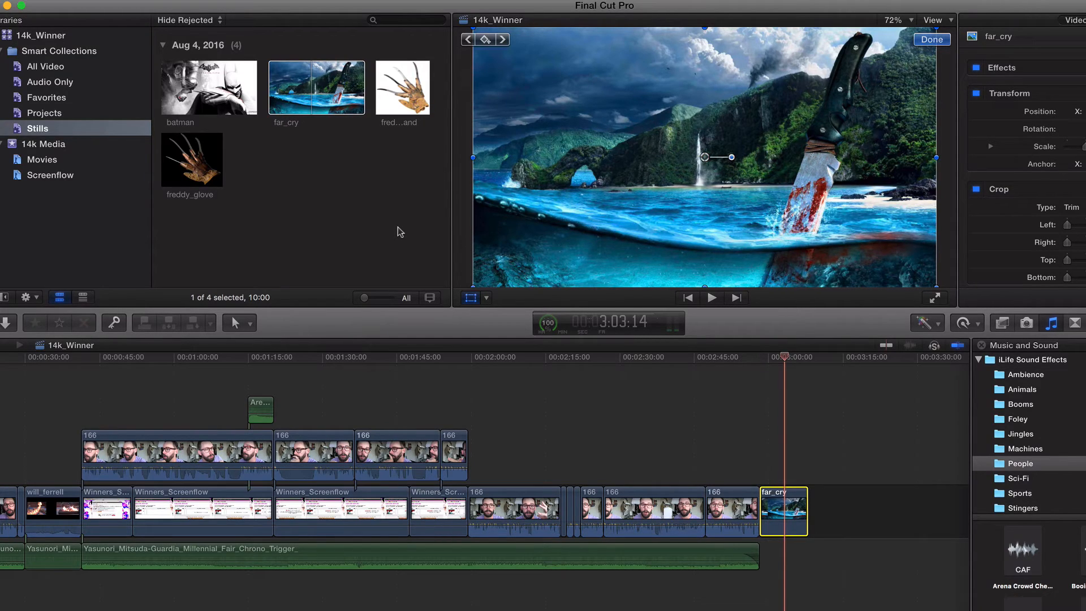
mouse_move(320, 220)
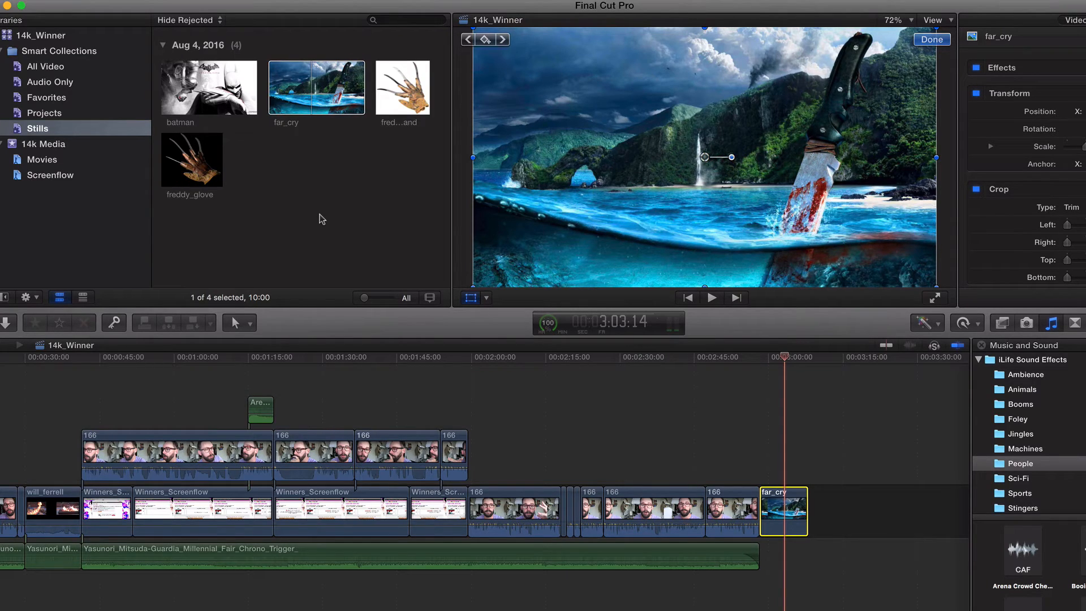
mouse_move(397, 104)
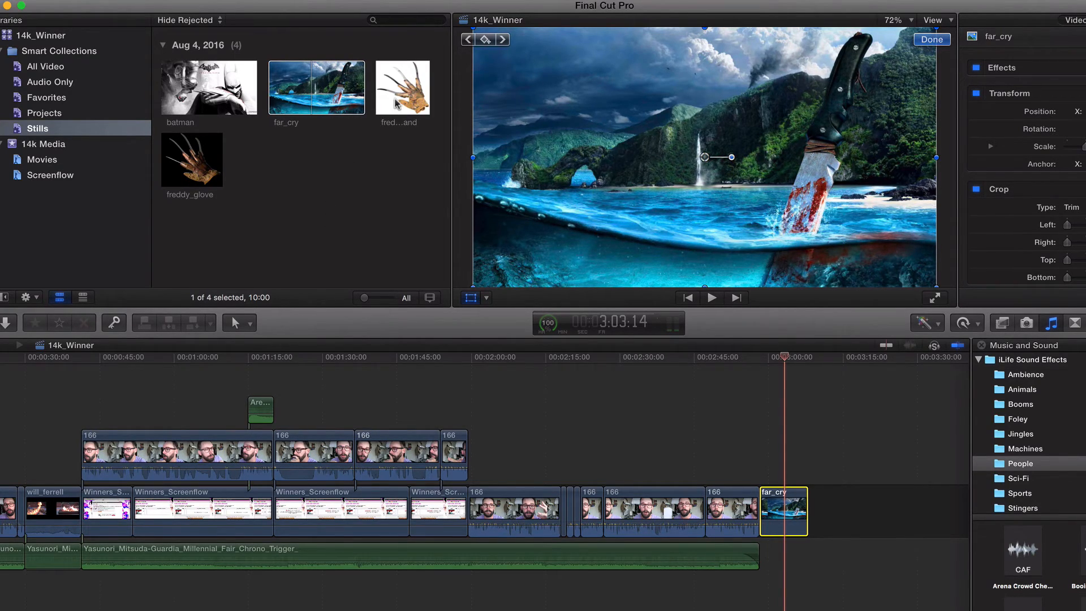
Preview the freddy_hand still, then return to transforming the far_cry clip in the viewer.
click(402, 87)
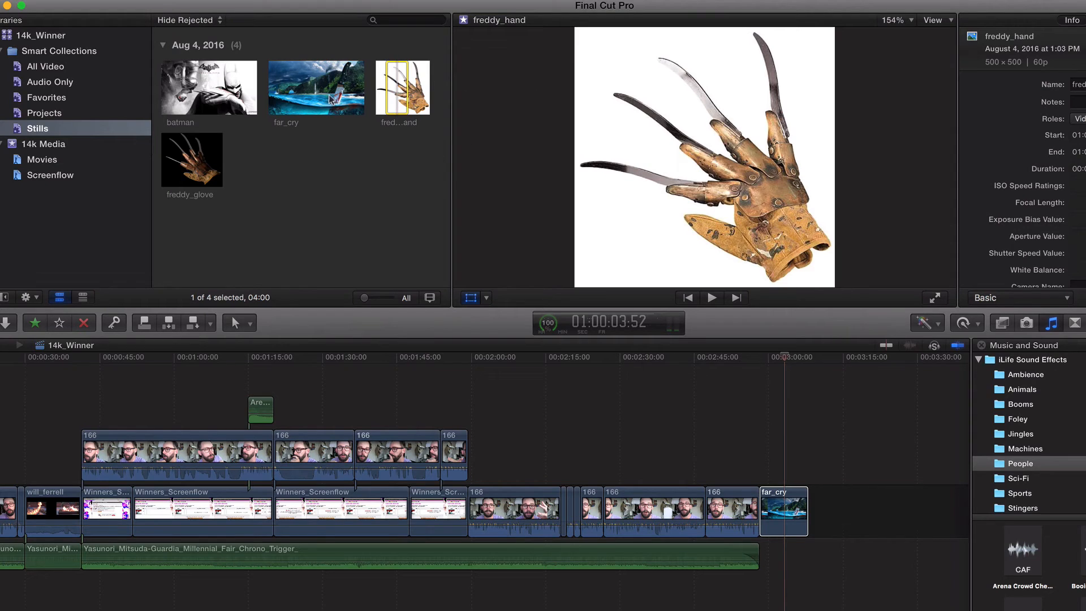
double_click(783, 512)
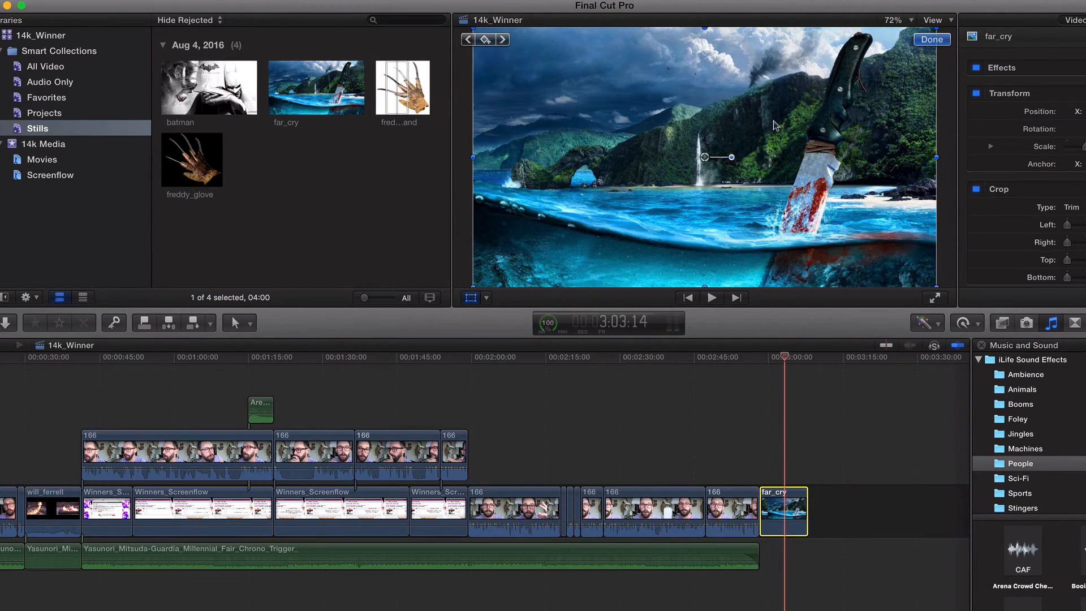
mouse_move(715, 178)
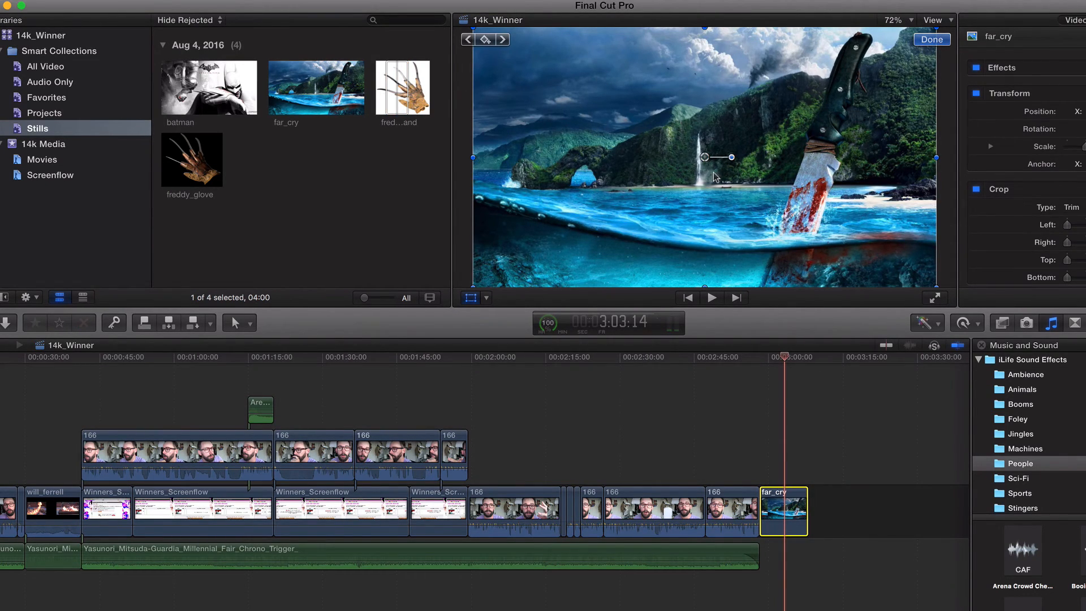